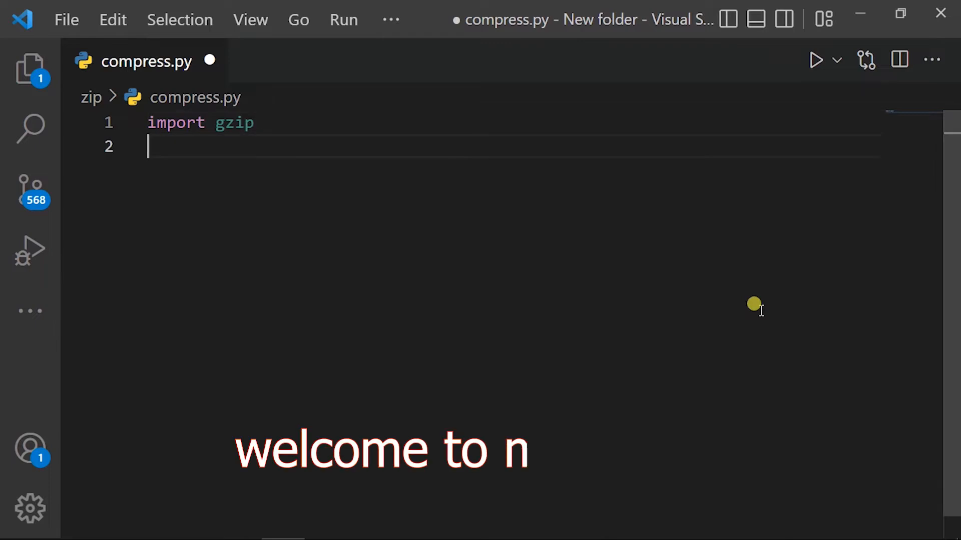
# - Write the gzip and shutil imports and with open('demo.pdf', 'rb') as f_input: in compress.py
pyautogui.write('import shutil')
pyautogui.write('with')
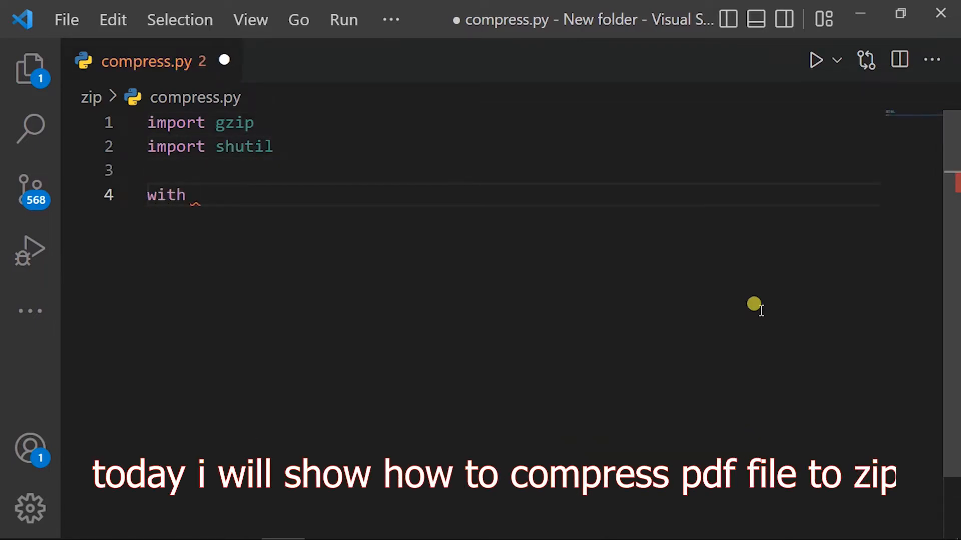
pyautogui.write("open('")
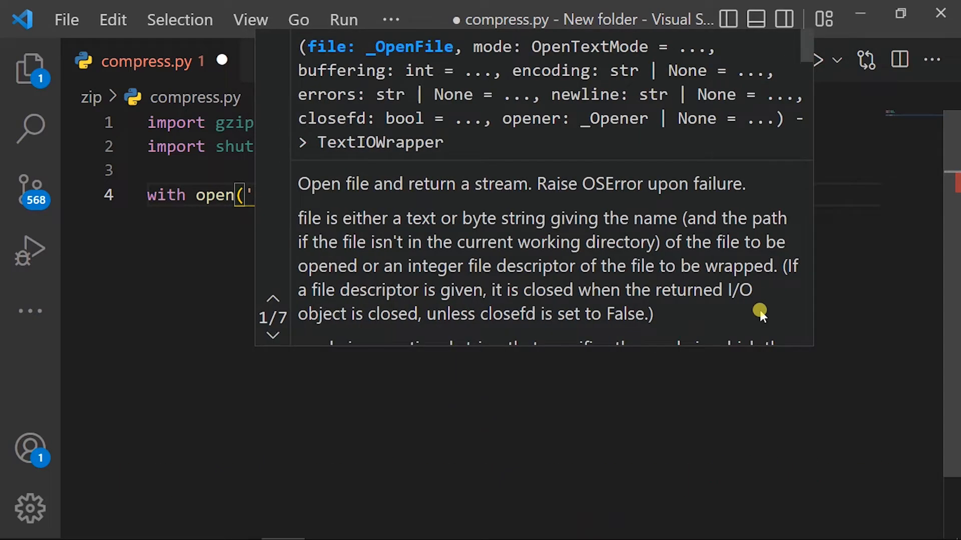
pyautogui.write('demo.pdf')
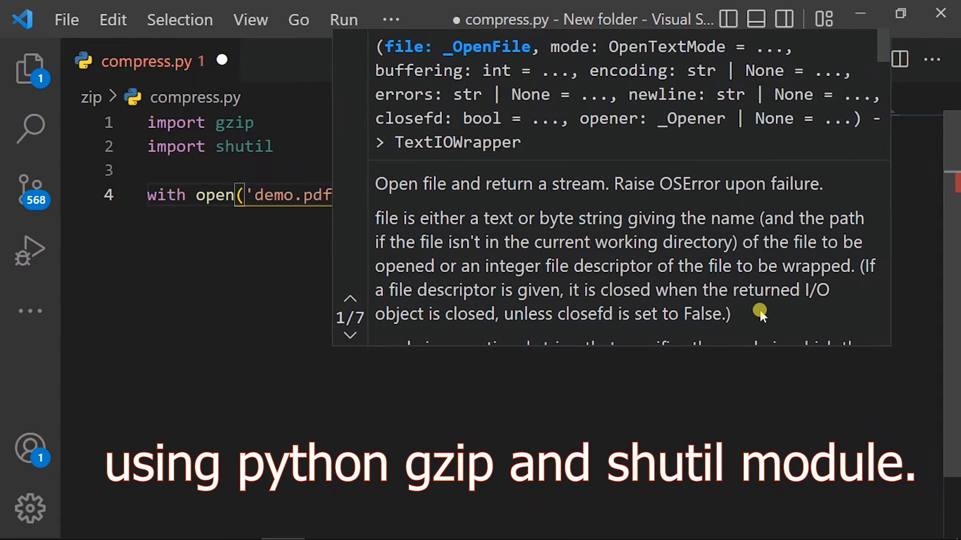
pyautogui.write(", 'rb') as f")
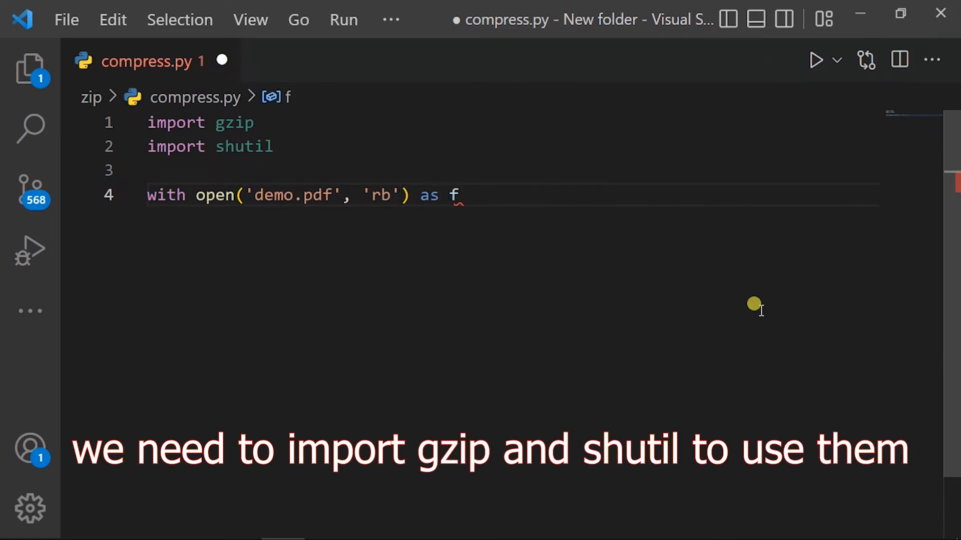
pyautogui.write('_input')
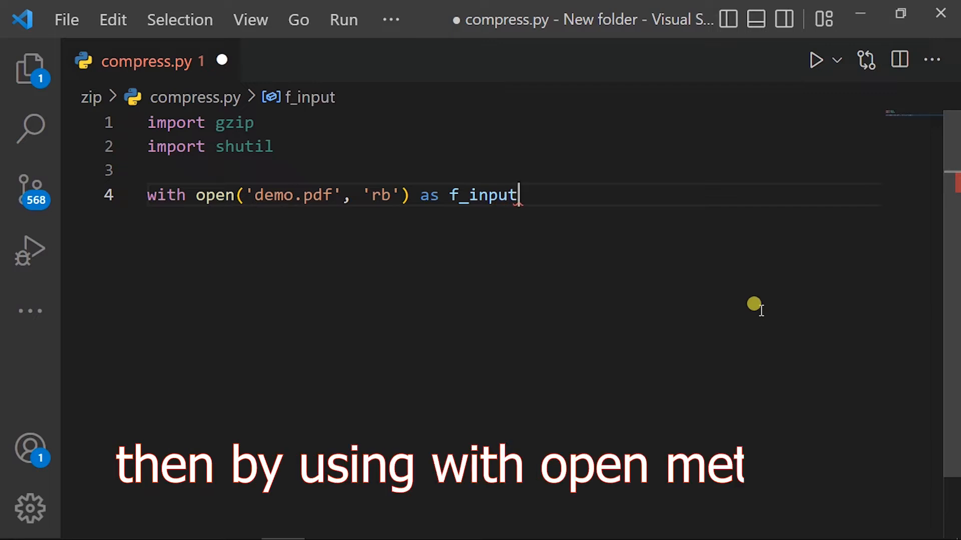
pyautogui.write(':')
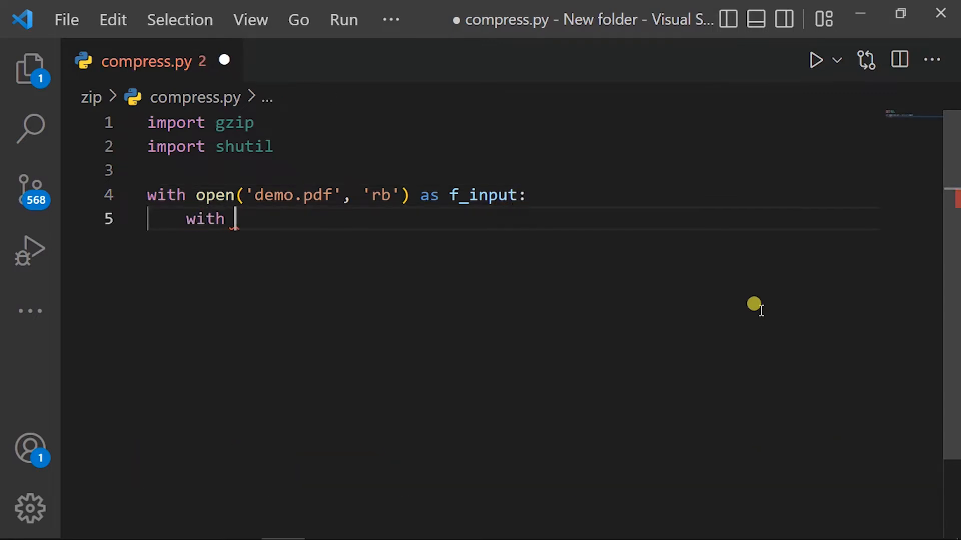
# - Add the nested line with gzip.open('demo.pdf.gz', 'wb') as f_output:
pyautogui.write('gzip.op')
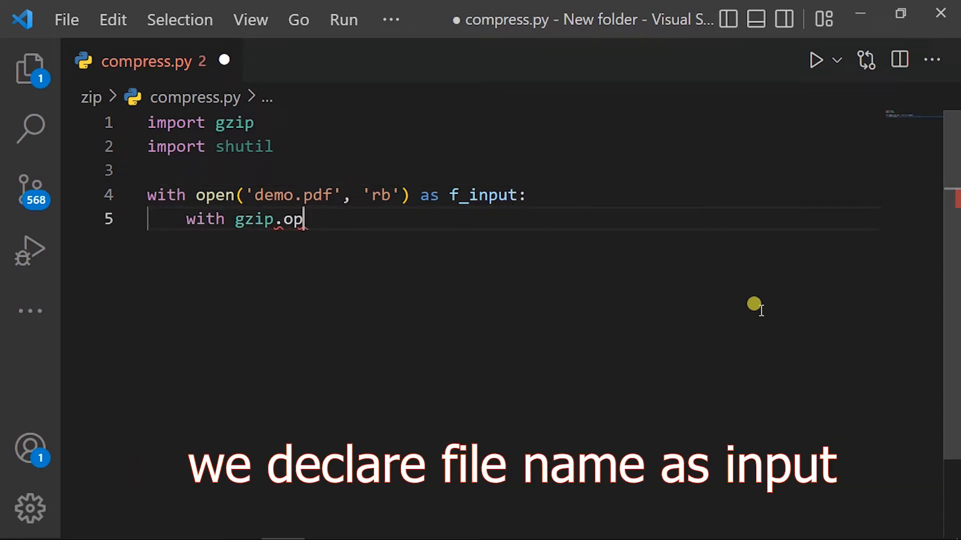
pyautogui.write("en('demo.pdf.gz', 'wb")
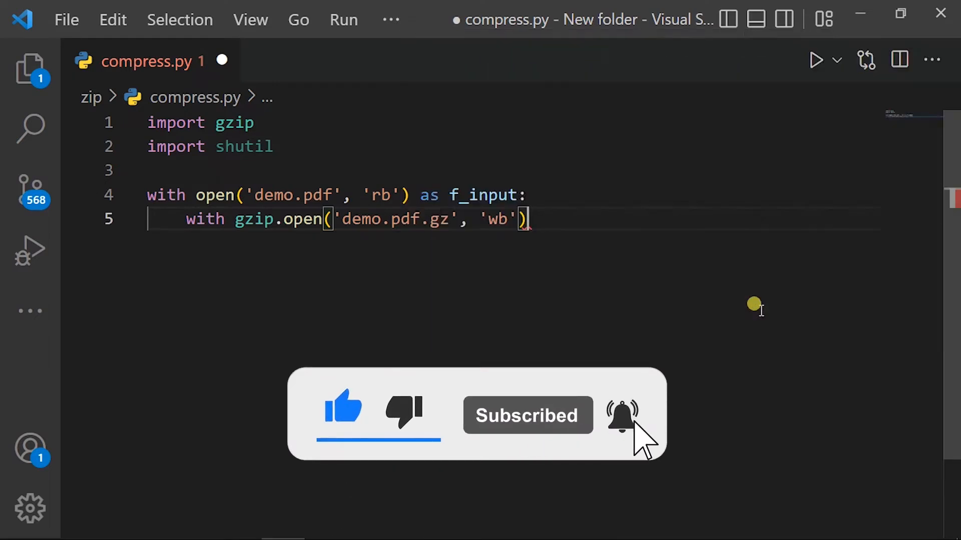
pyautogui.write('as f_')
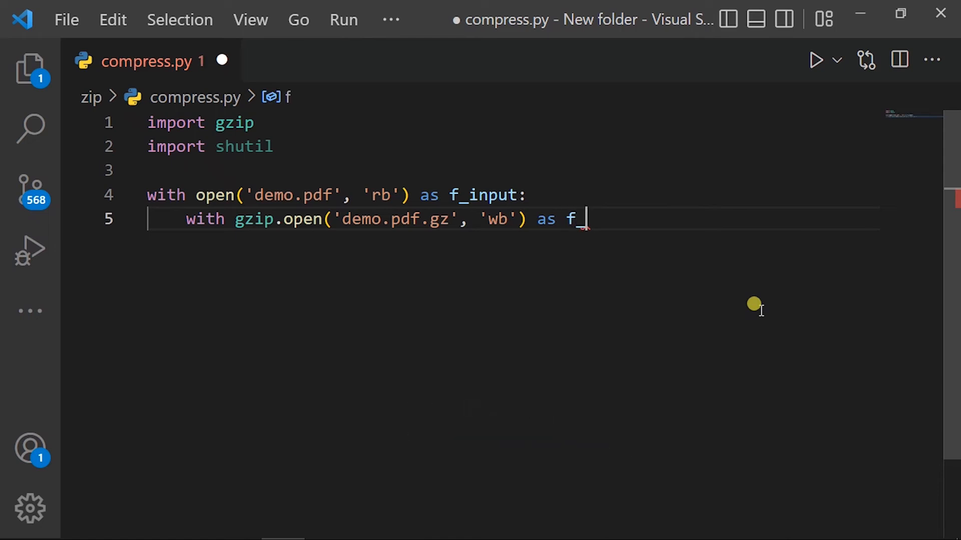
pyautogui.write('output:')
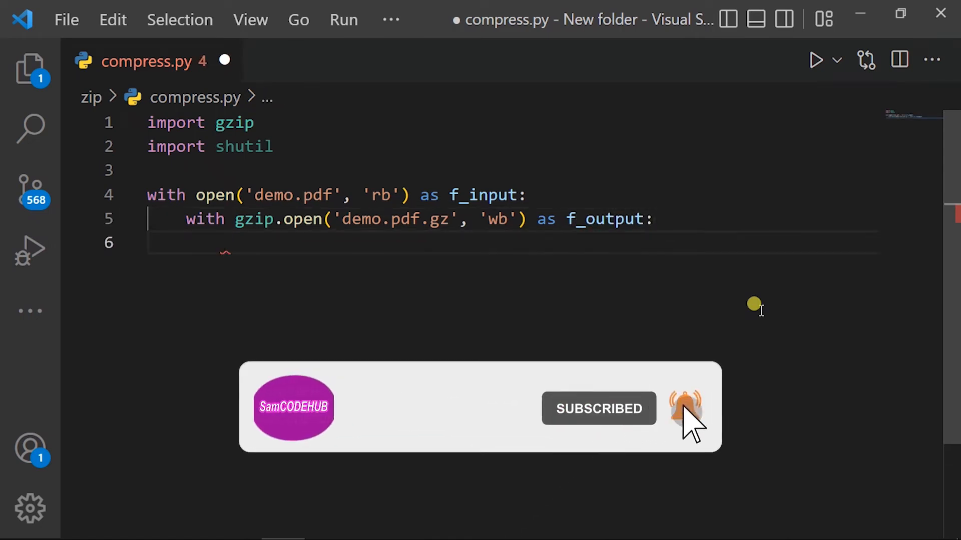
# - Write shutil.copyfileobj(f_input, f_output) as the nested block's body
pyautogui.write('shu')
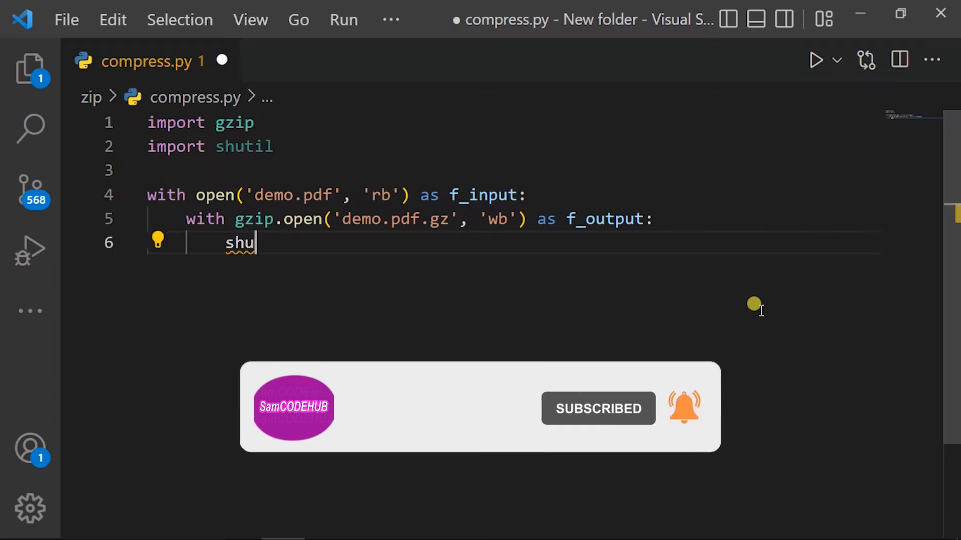
pyautogui.write('til.')
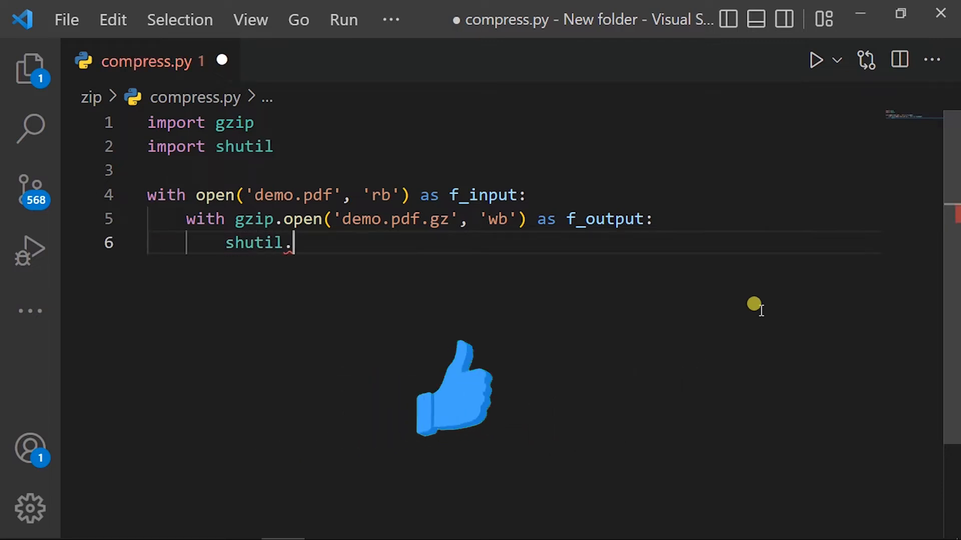
pyautogui.write('copyfile')
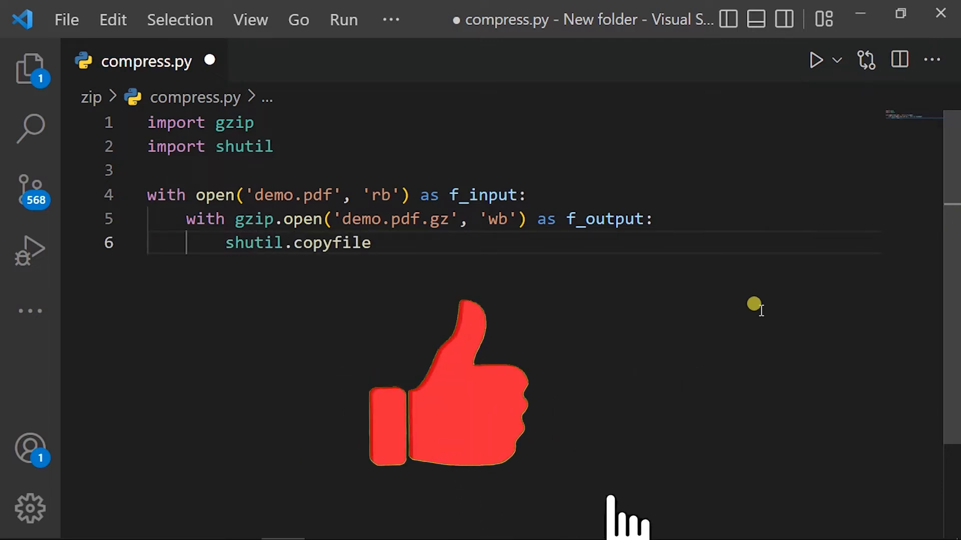
pyautogui.write('obj()')
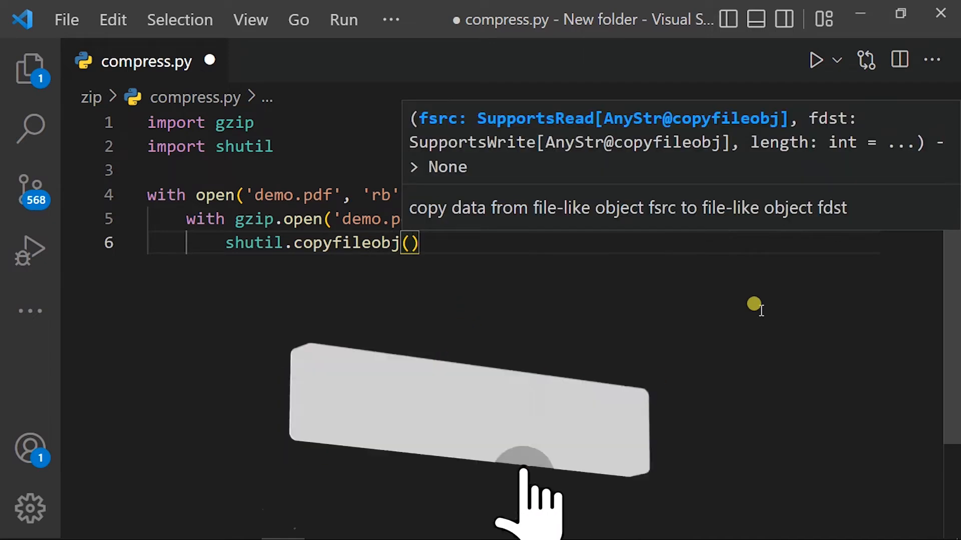
pyautogui.write('f_input,')
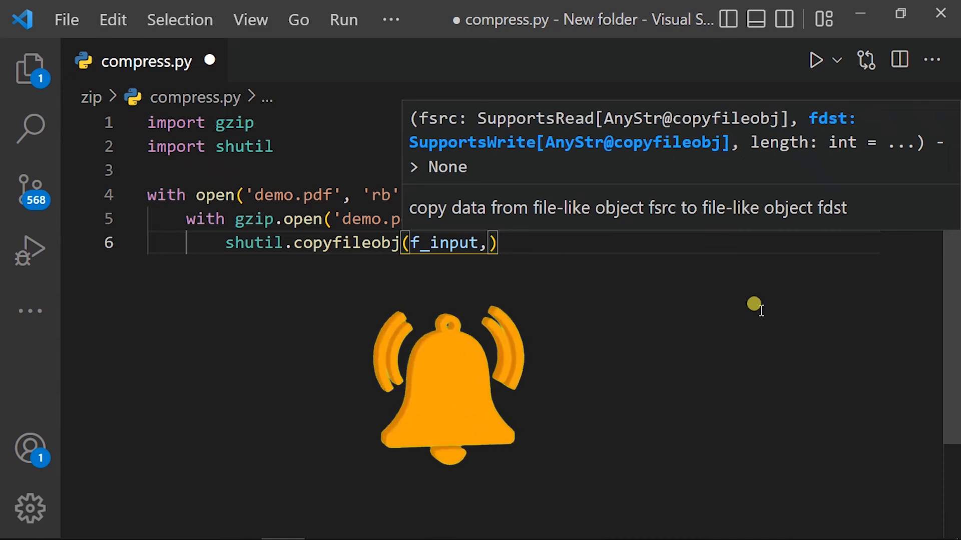
pyautogui.write('f_output')
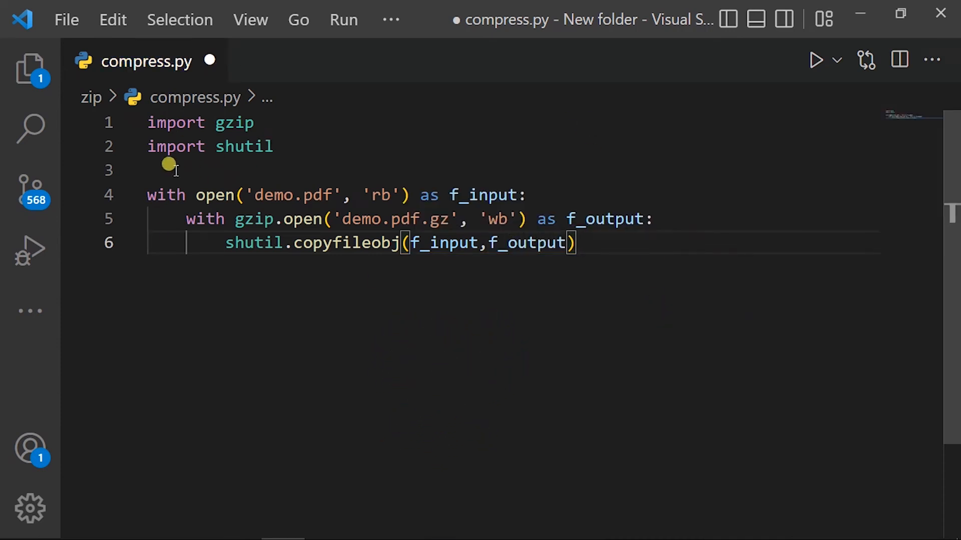
pyautogui.moveTo(505, 254)
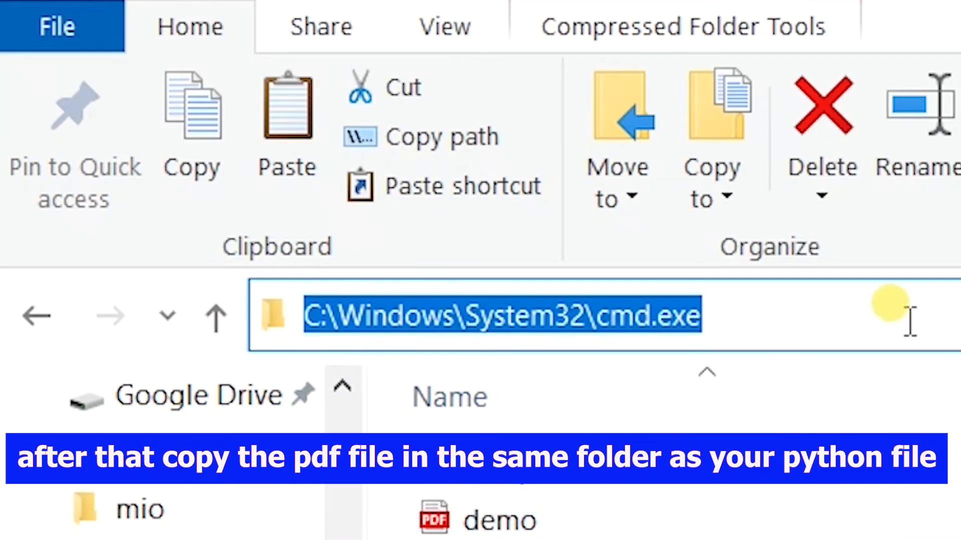
pyautogui.moveTo(791, 306)
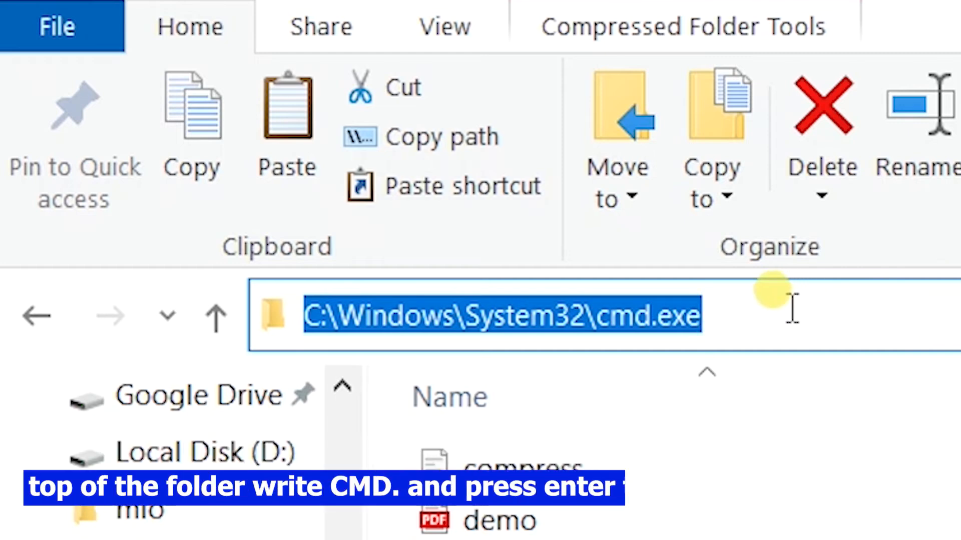
# - Launch Command Prompt in the zip folder via 'cmd' in the Explorer address bar
pyautogui.write('cmd.')
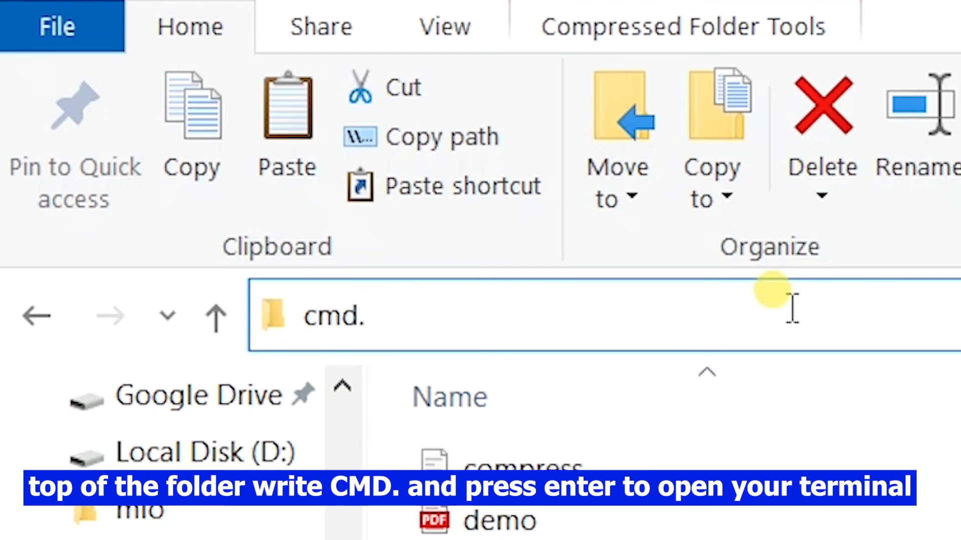
pyautogui.press('Return')
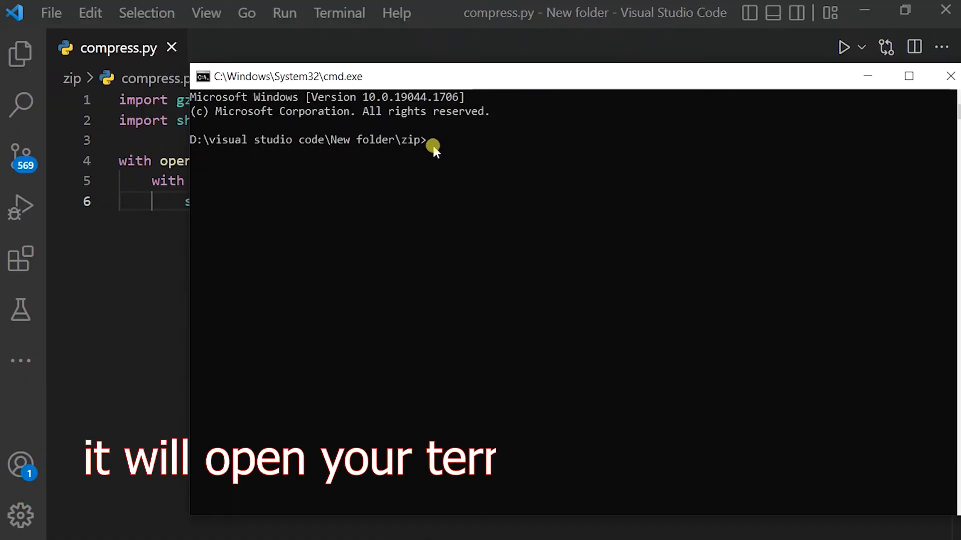
# - Run python compress.py in the Command Prompt
pyautogui.write('python')
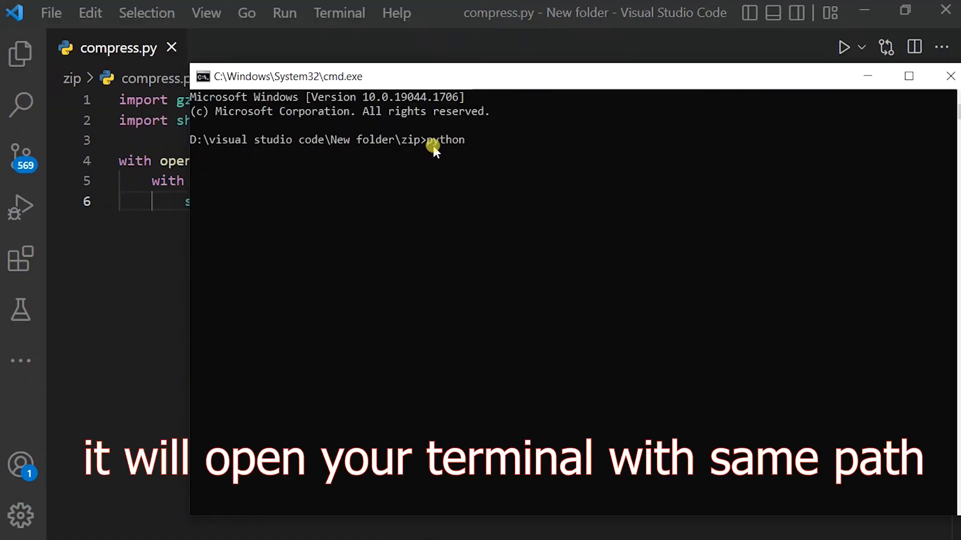
pyautogui.write('compress.')
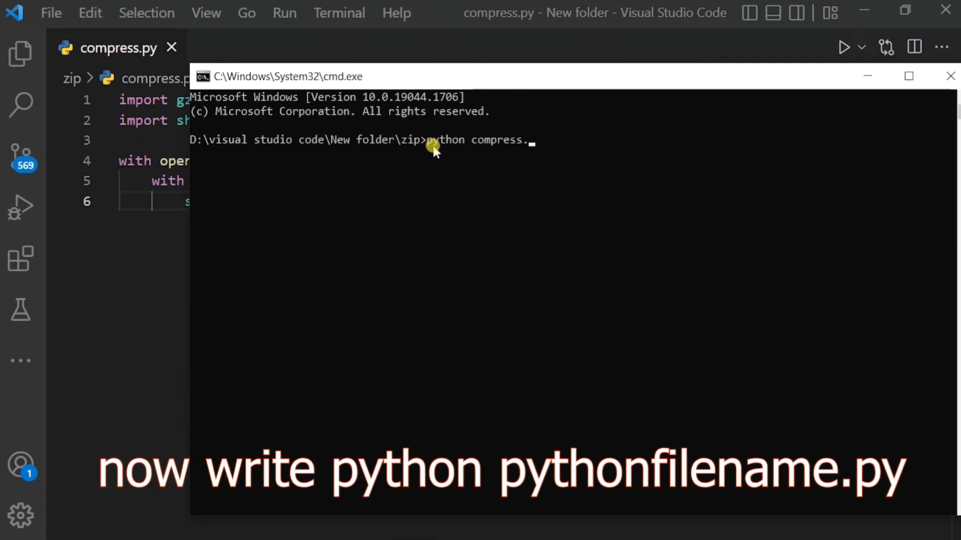
pyautogui.press('Return')
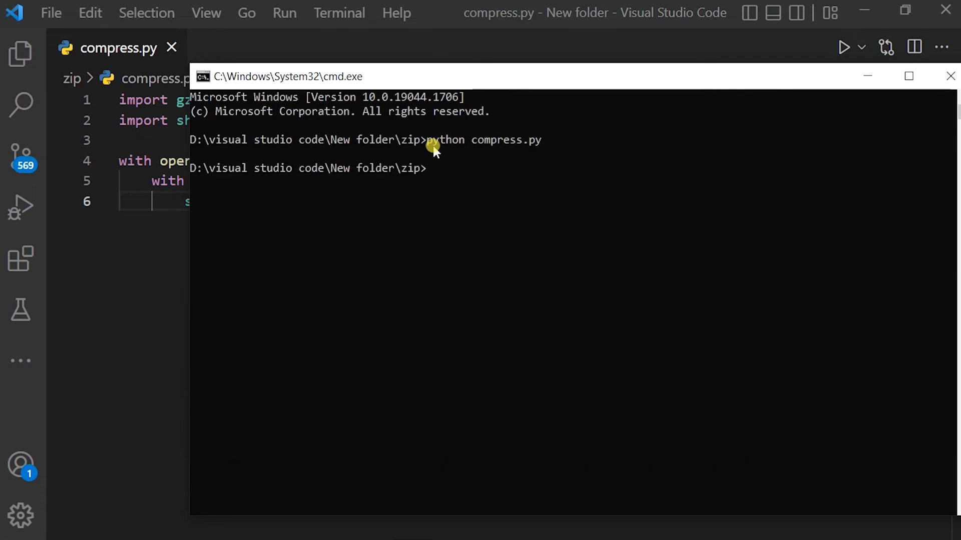
pyautogui.moveTo(417, 235)
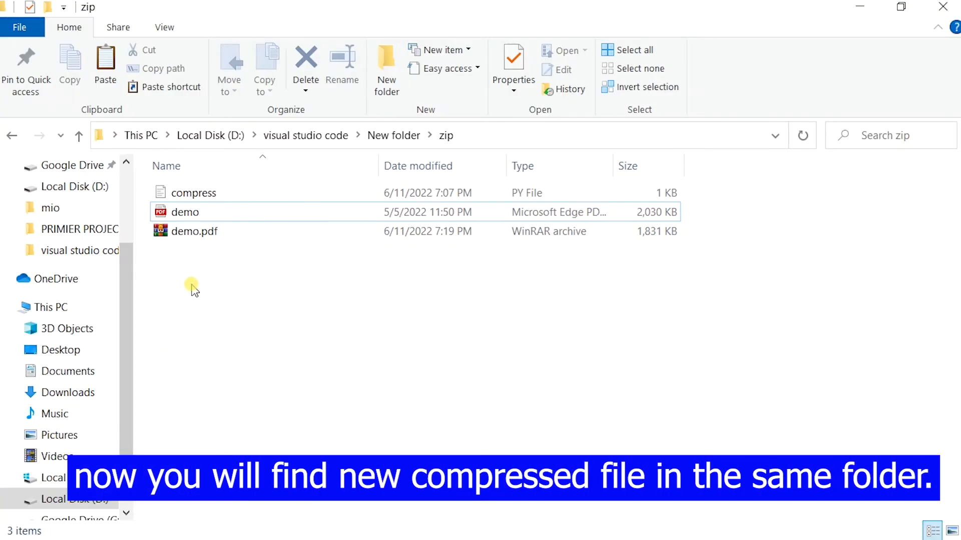
pyautogui.moveTo(210, 243)
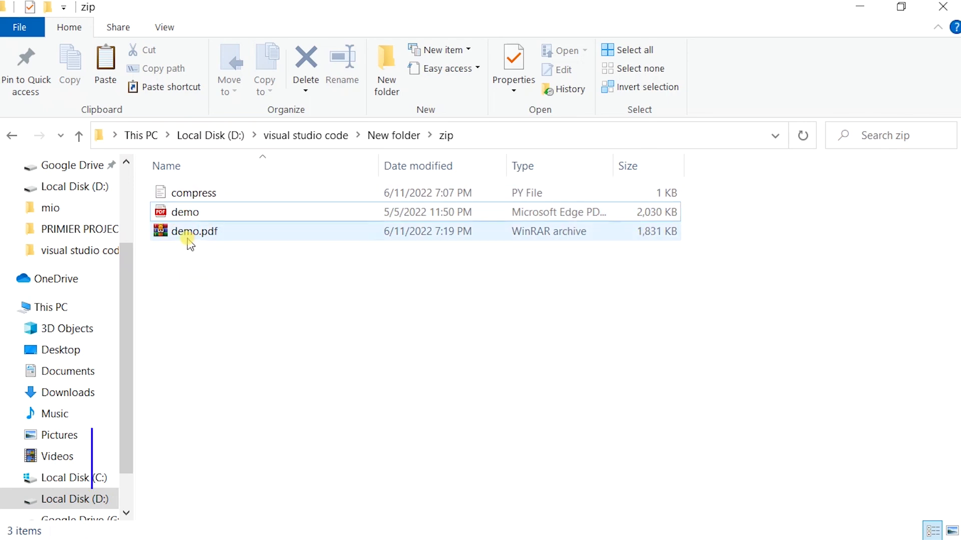
# - Open the 1,831 KB demo.pdf.gz archive to confirm demo.pdf is inside
pyautogui.doubleClick(194, 231)
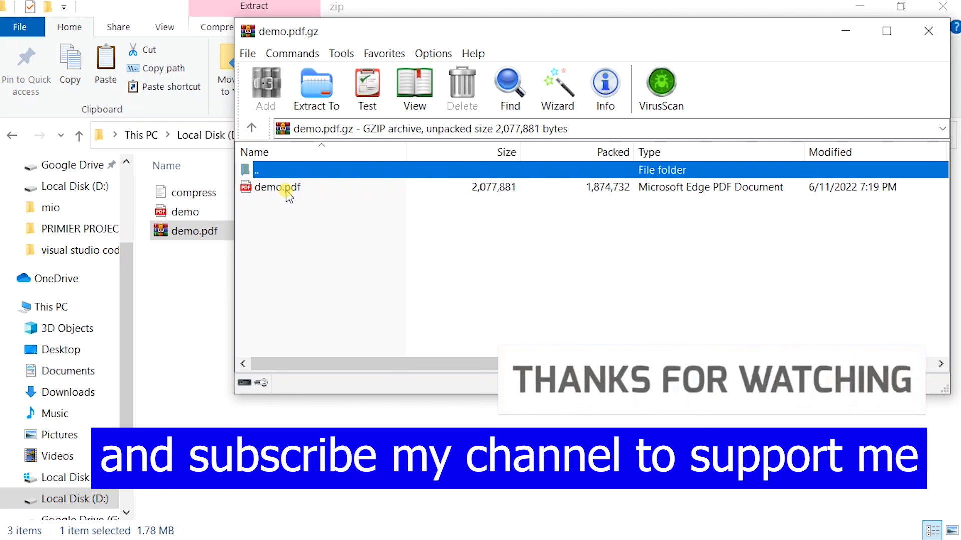